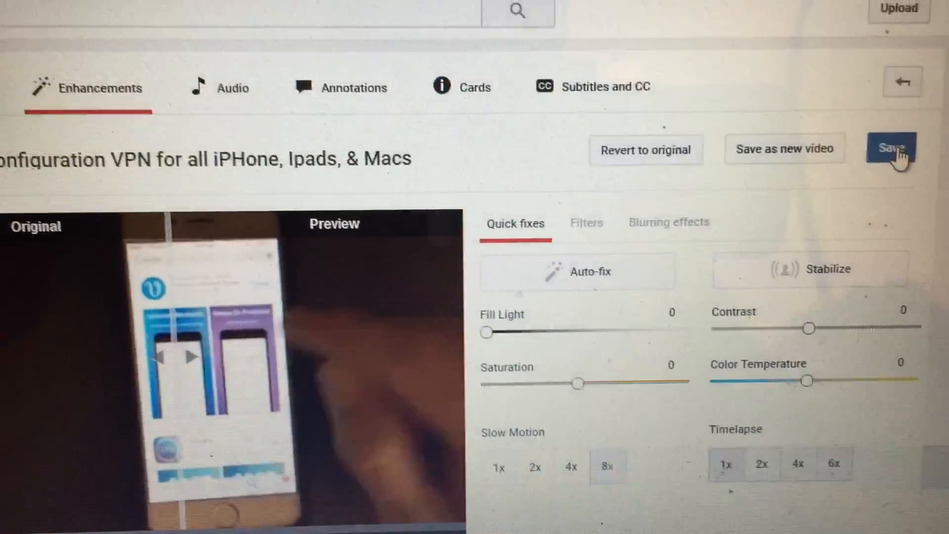
# Step: Save the enhancement edits, bringing up the 'This might take a while' notice
pyautogui.click(892, 148)
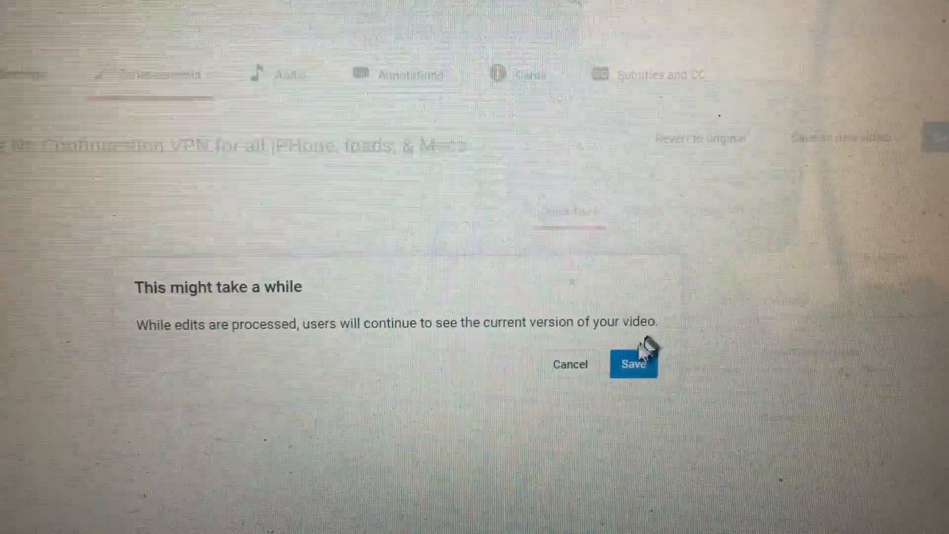